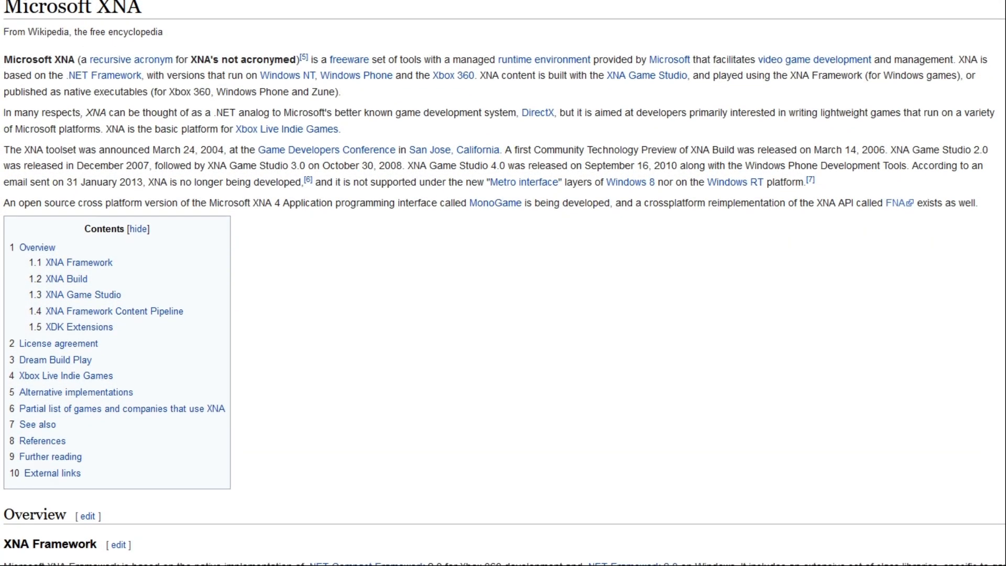
- Scroll the Microsoft XNA article down to the games table listing Terraria
{"action": "scroll", "scroll_direction": "down", "scroll_amount": 3}
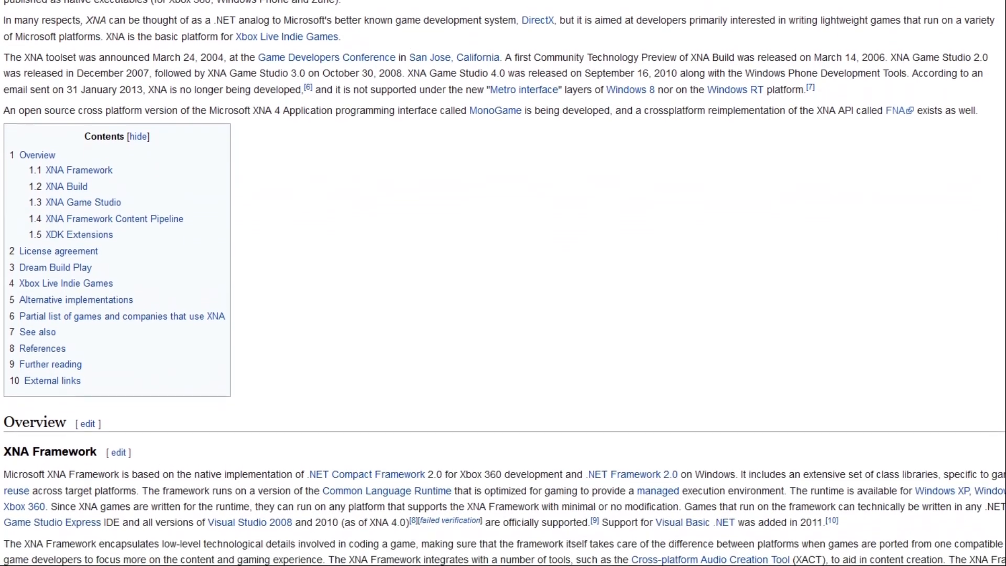
{"action": "scroll", "scroll_direction": "down", "scroll_amount": 3}
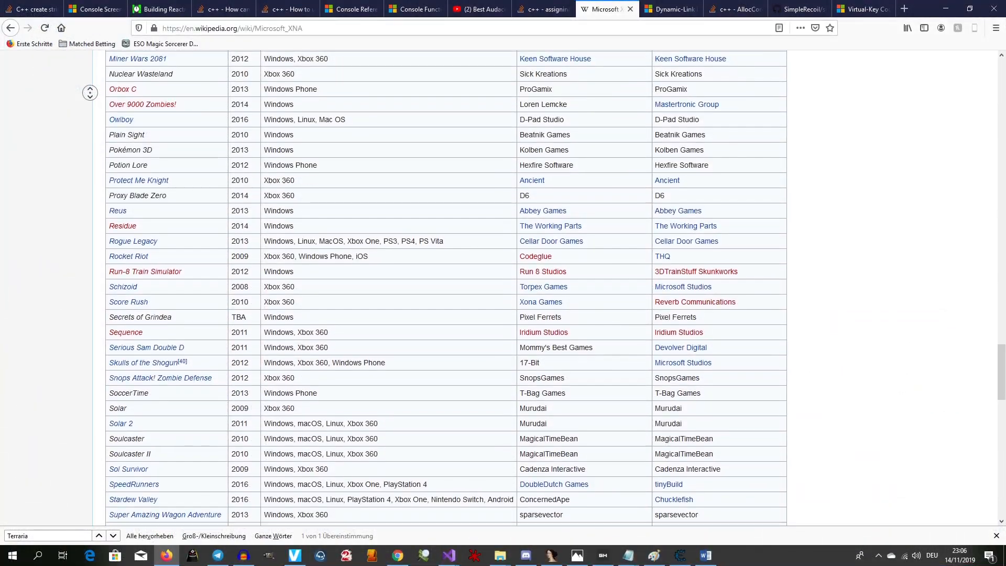
{"action": "scroll", "scroll_direction": "down", "scroll_amount": 3}
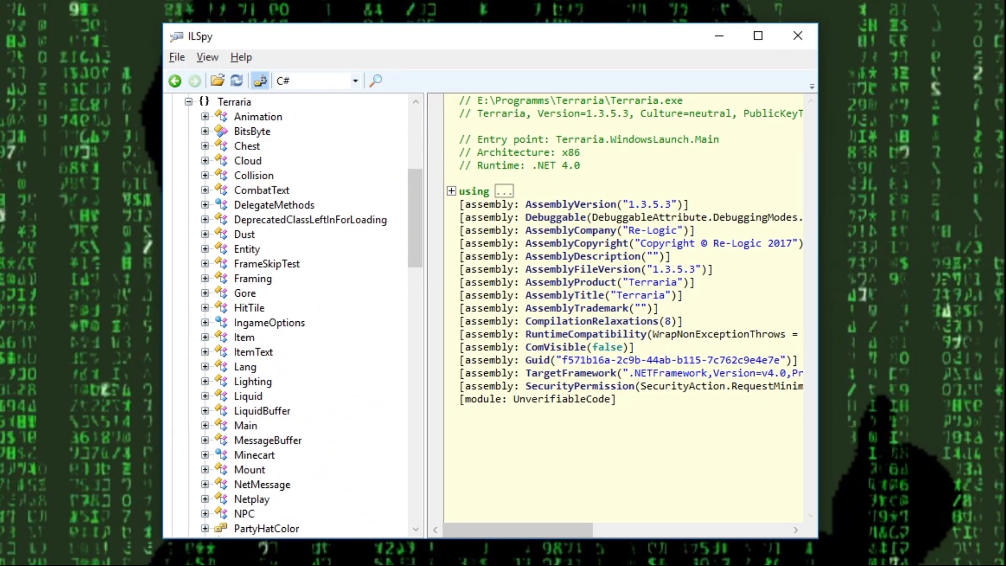
- Select Player under the Terraria namespace and scroll its decompiled code to the Hurt method
{"action": "scroll", "scroll_direction": "down", "scroll_amount": 3}
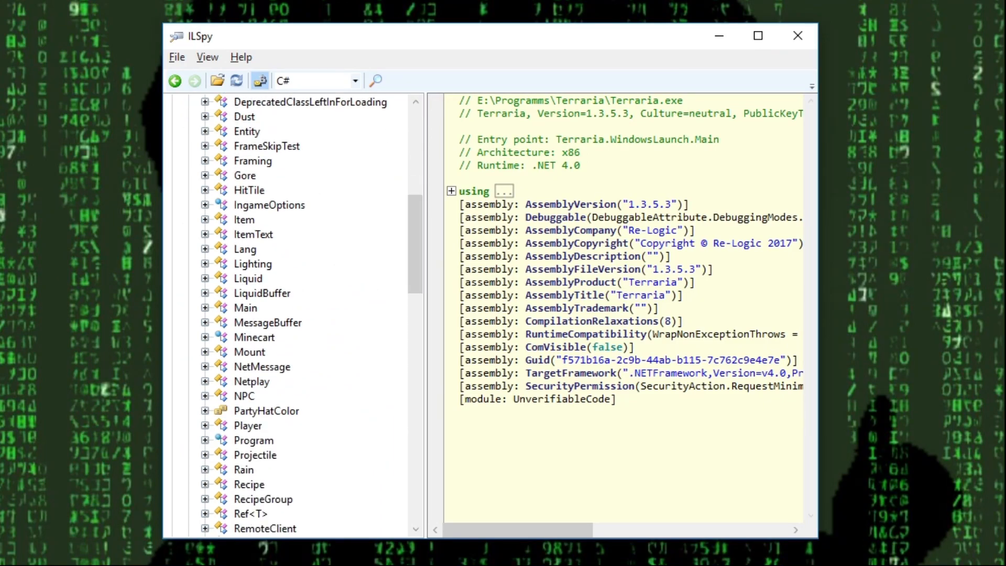
{"action": "left_click", "coordinate": [249, 427]}
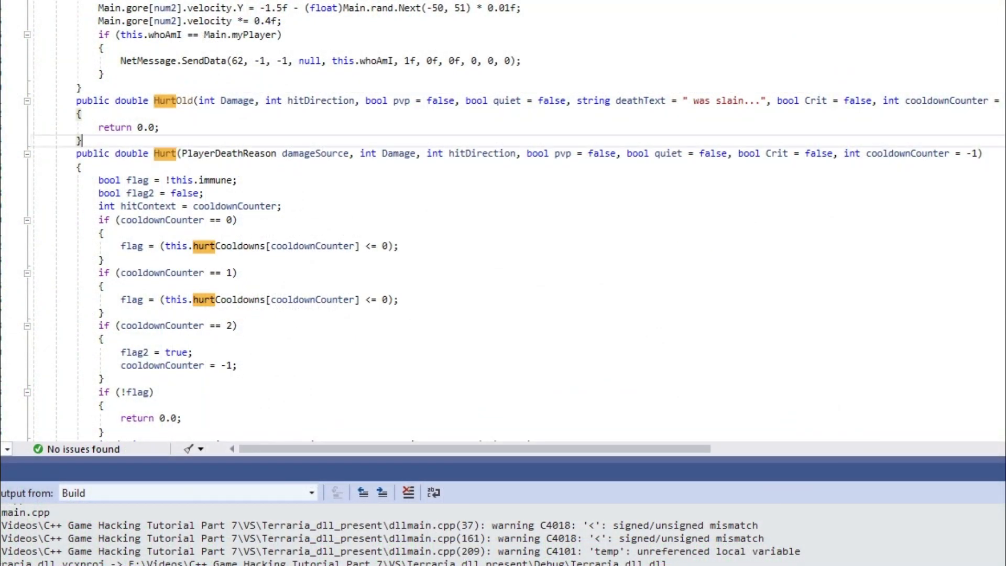
{"action": "scroll", "scroll_direction": "down", "scroll_amount": 3}
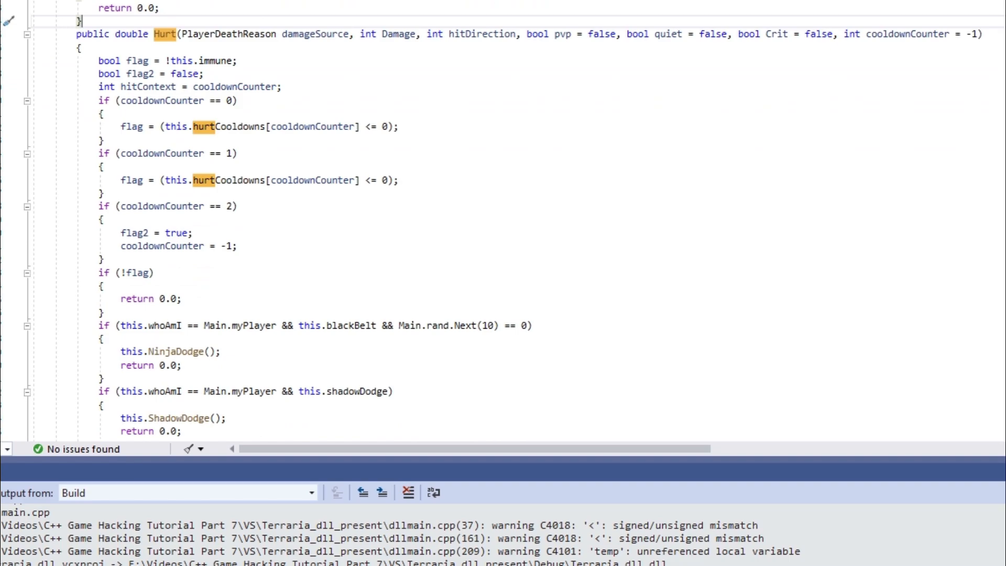
{"action": "scroll", "scroll_direction": "down", "scroll_amount": 3}
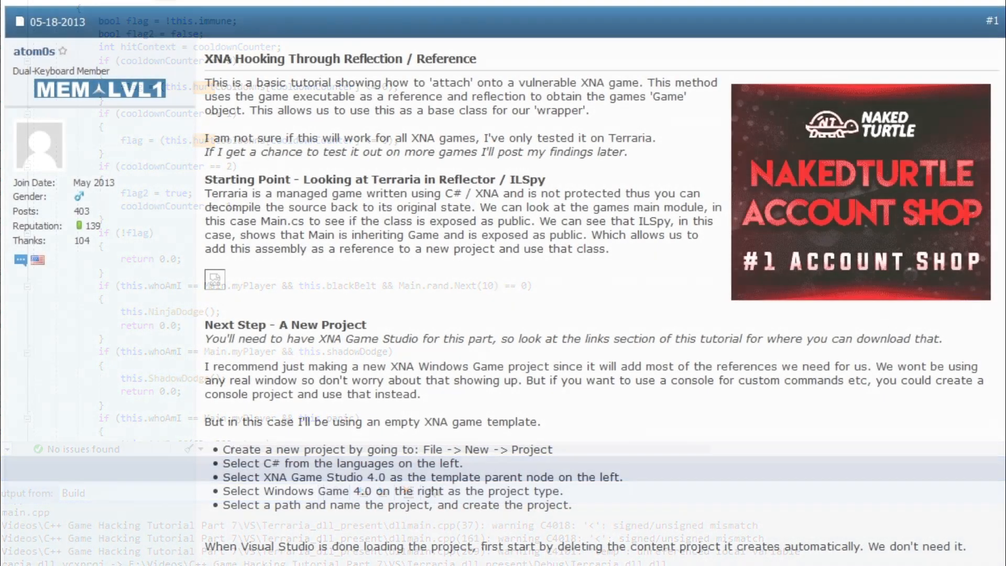
- Scroll the XNA hooking-through-reflection tutorial down to its Hook.cs code section
{"action": "scroll", "scroll_direction": "down", "scroll_amount": 3}
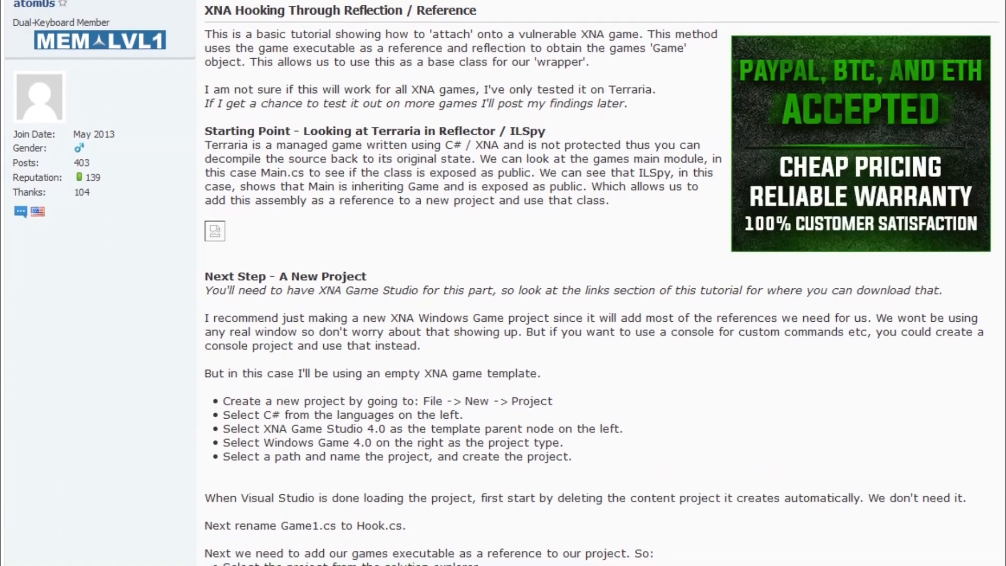
{"action": "scroll", "scroll_direction": "down", "scroll_amount": 3}
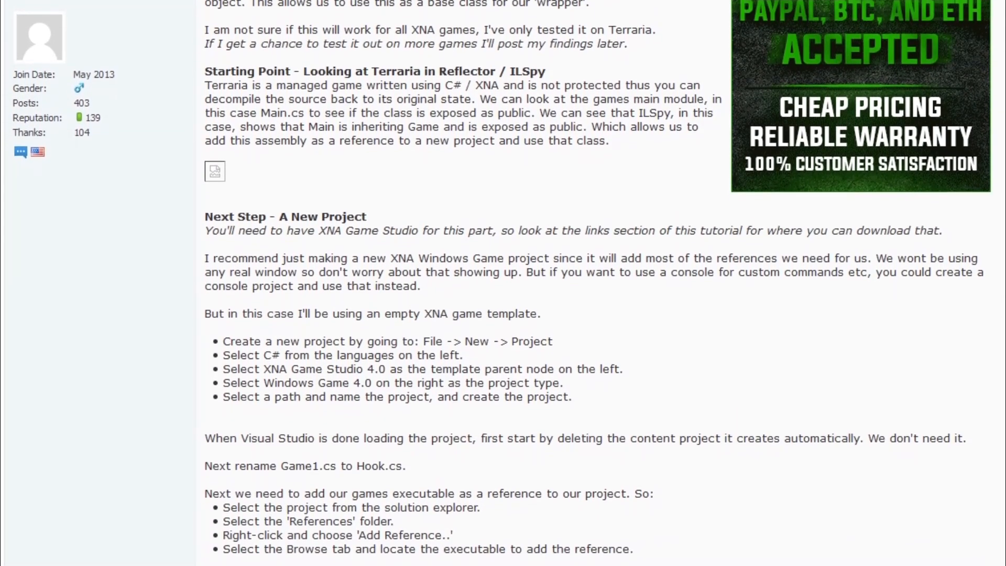
{"action": "scroll", "scroll_direction": "down", "scroll_amount": 3}
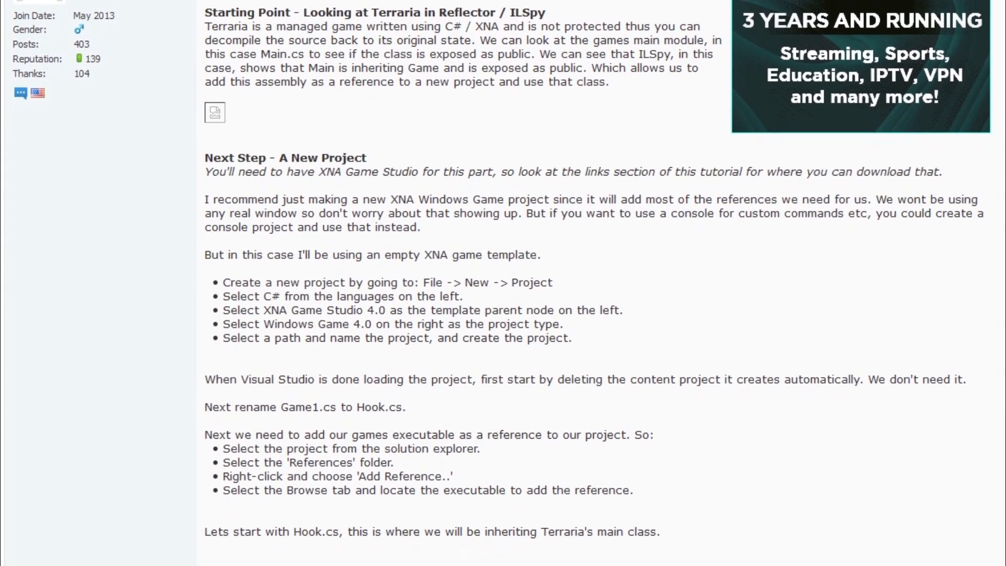
{"action": "scroll", "scroll_direction": "down", "scroll_amount": 3}
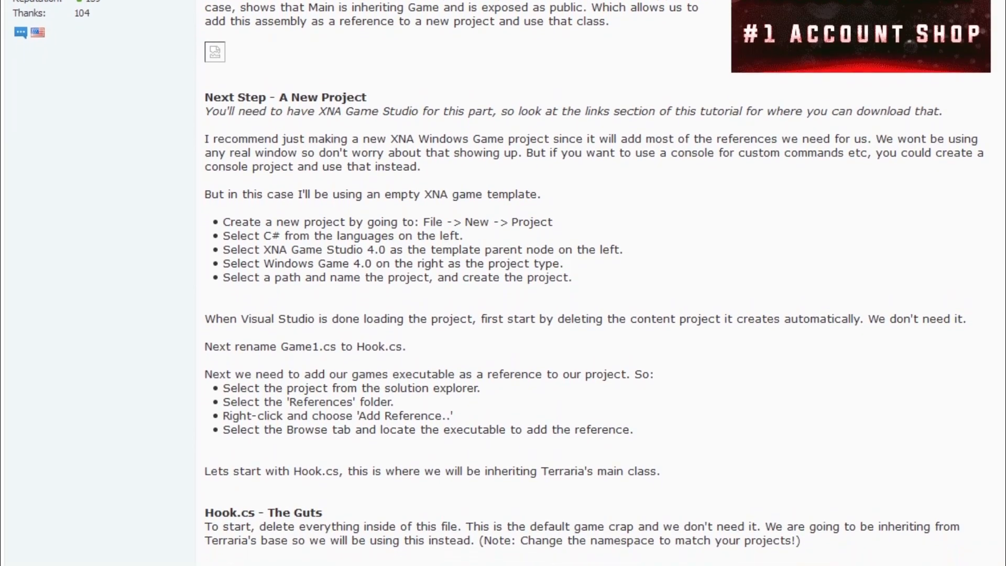
{"action": "scroll", "scroll_direction": "down", "scroll_amount": 3}
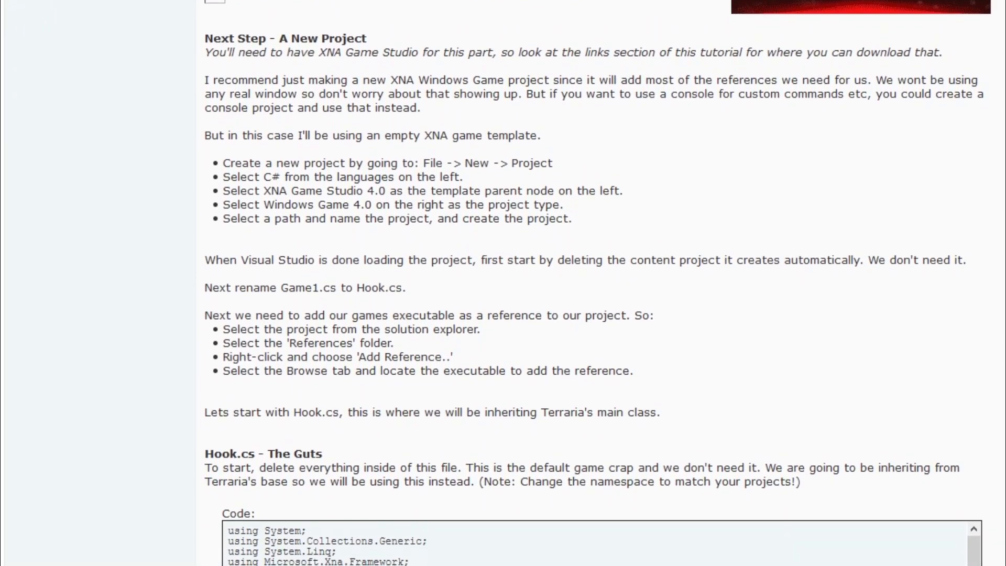
{"action": "scroll", "scroll_direction": "down", "scroll_amount": 3}
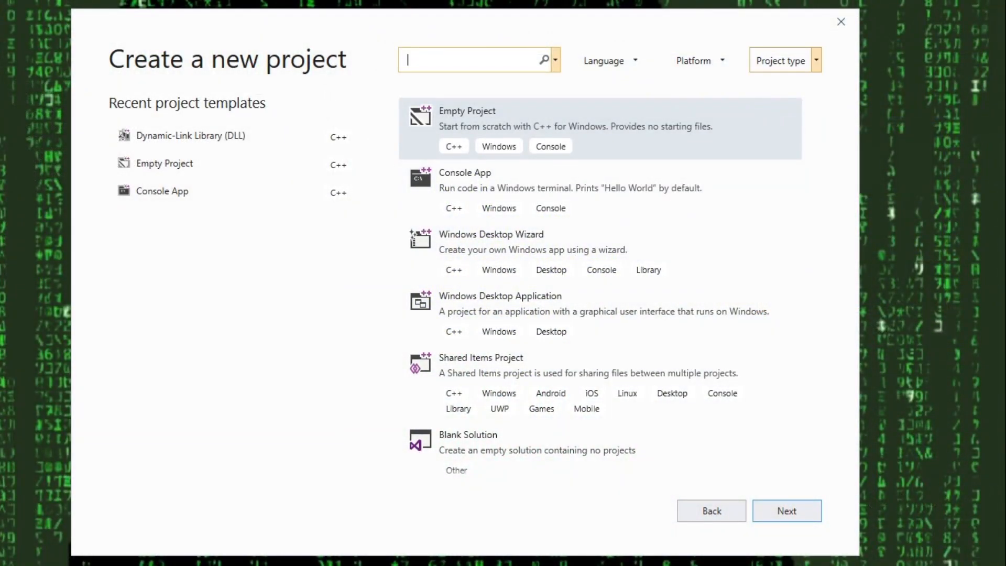
- Filter templates to Library, choose Dynamic-Link Library (DLL) and proceed to the configuration page
{"action": "left_click", "coordinate": [784, 61]}
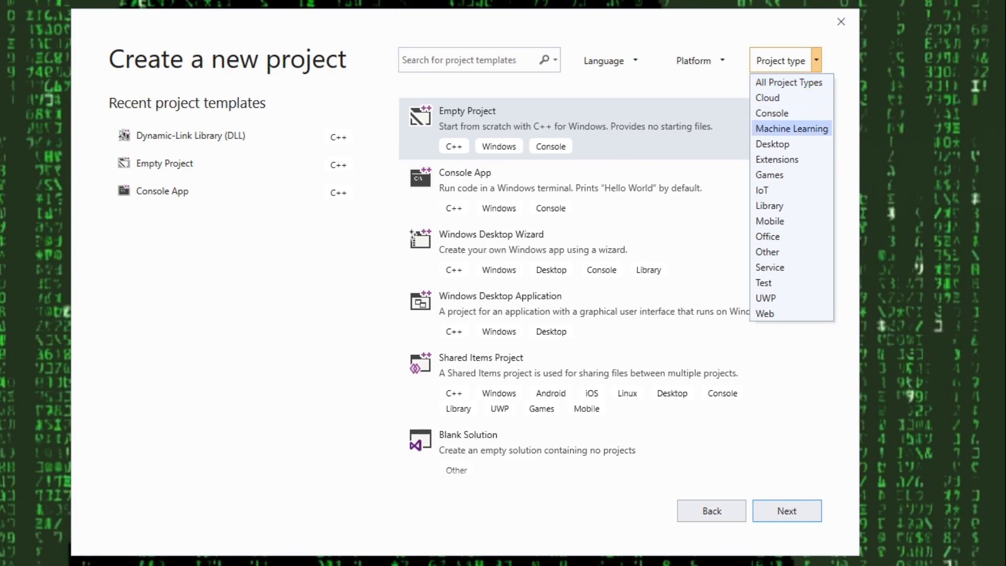
{"action": "mouse_move", "coordinate": [769, 206]}
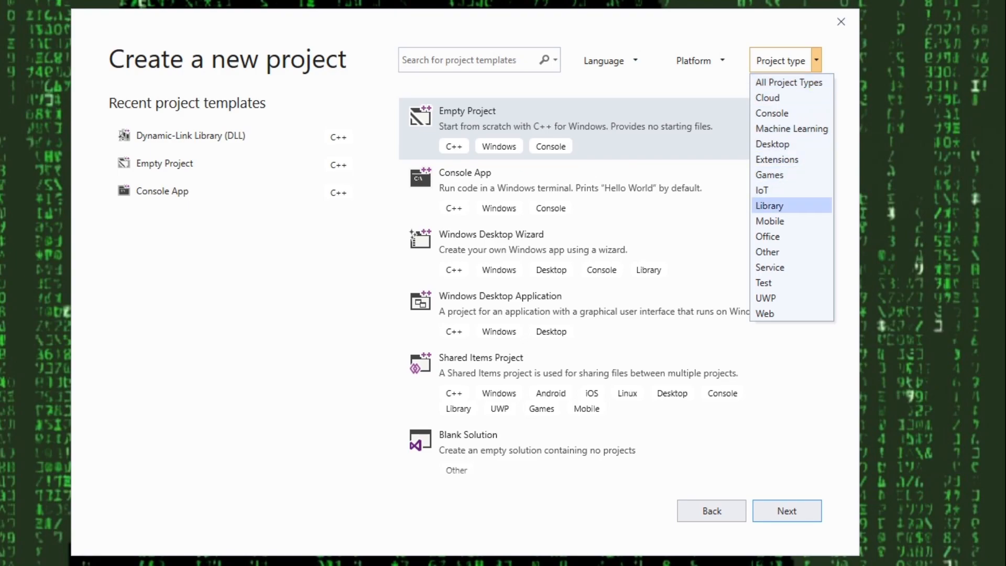
{"action": "left_click", "coordinate": [768, 205]}
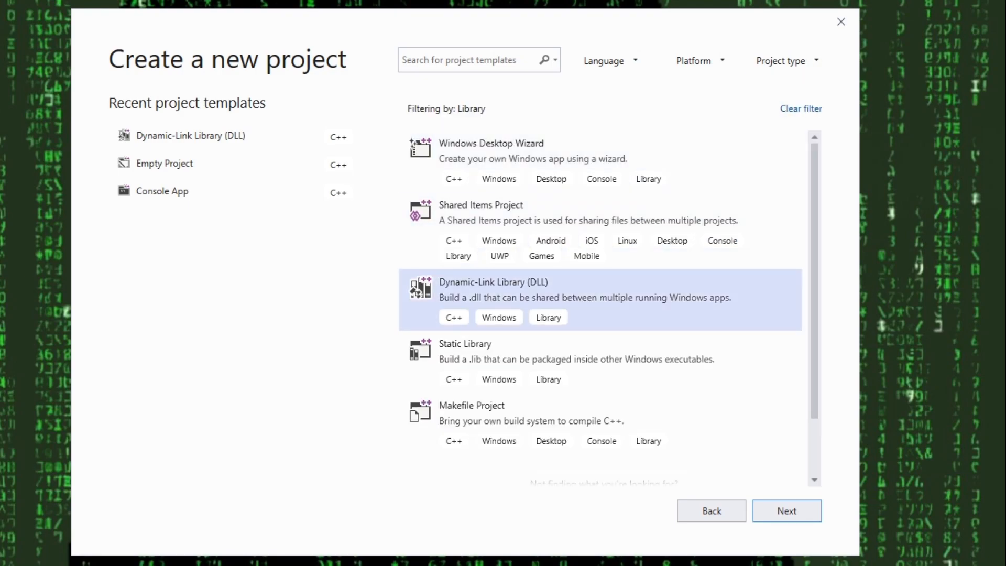
{"action": "left_click", "coordinate": [786, 510]}
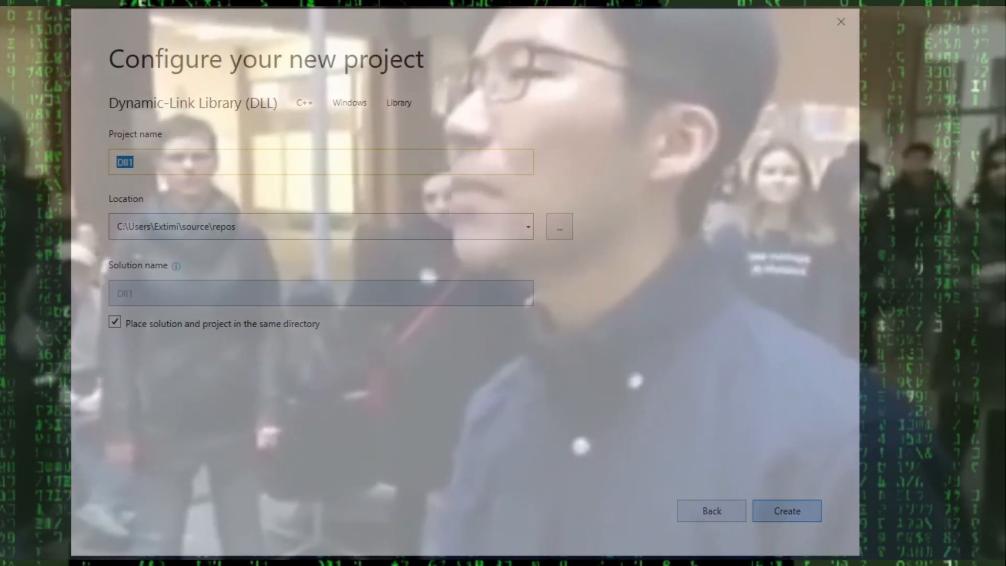
{"action": "left_click", "coordinate": [786, 511]}
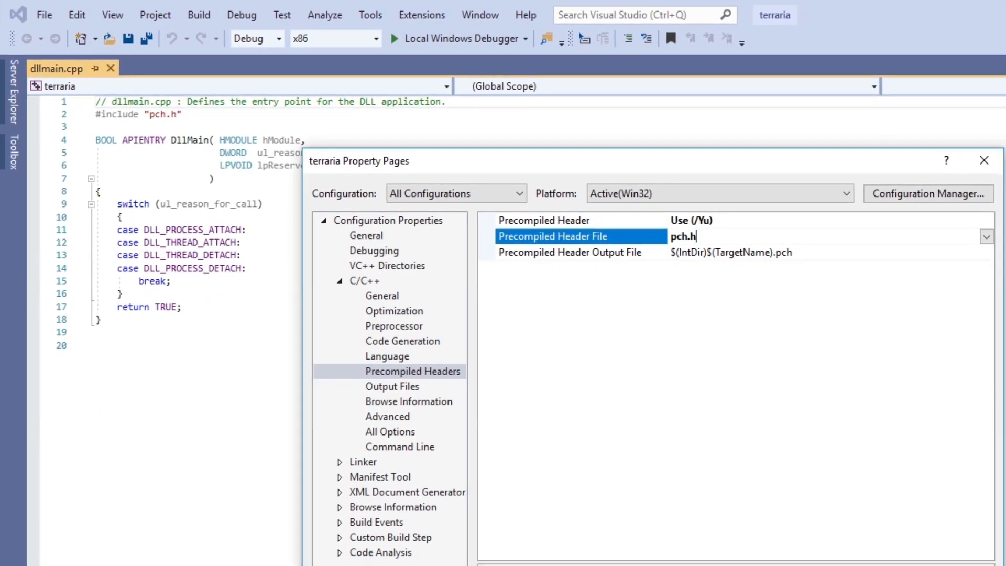
- Set Precompiled Headers to Not Using Precompiled Headers and apply the project properties
{"action": "left_click", "coordinate": [987, 220]}
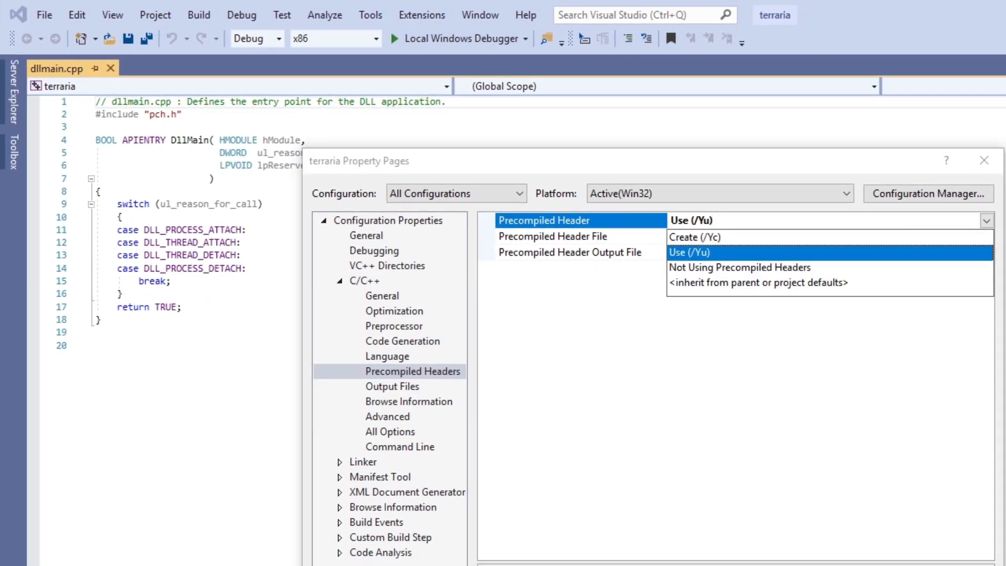
{"action": "left_click", "coordinate": [739, 268]}
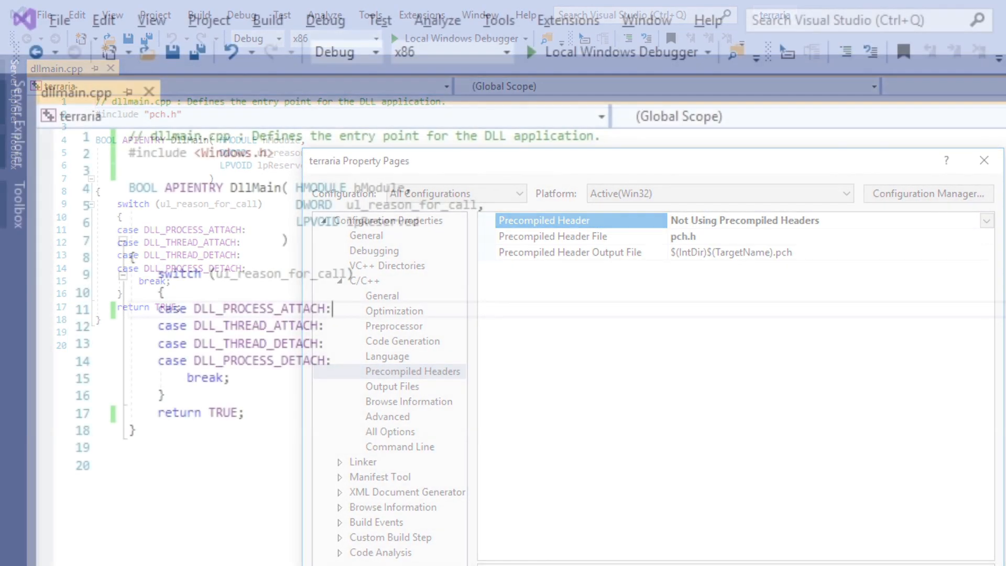
{"action": "left_click", "coordinate": [985, 159]}
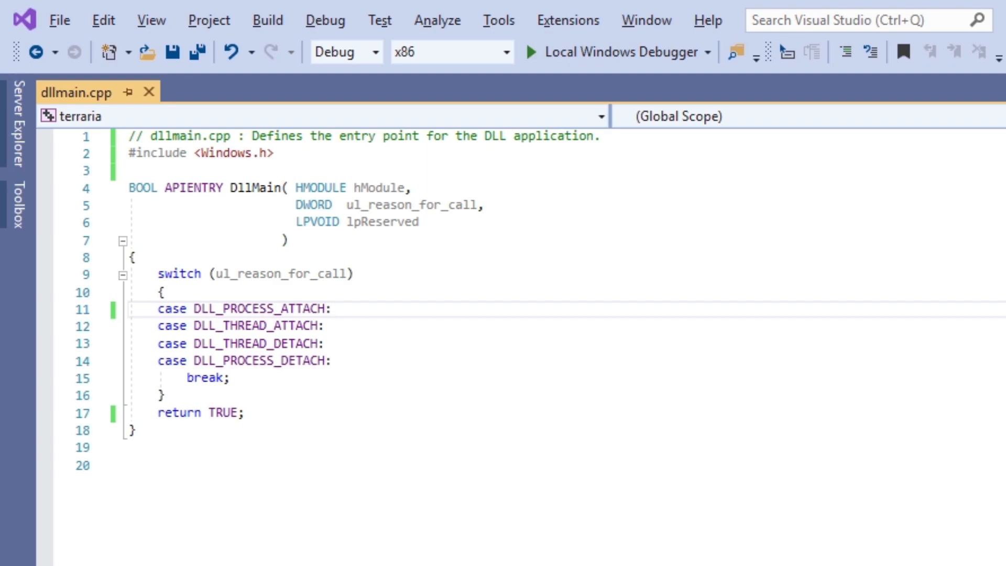
- Under DLL_PROCESS_ATTACH add CreateThread(NULL, 0, (LPTHREAD_START_ROUTINE)Menue, NULL, 0, NULL);
{"action": "key", "text": "Enter"}
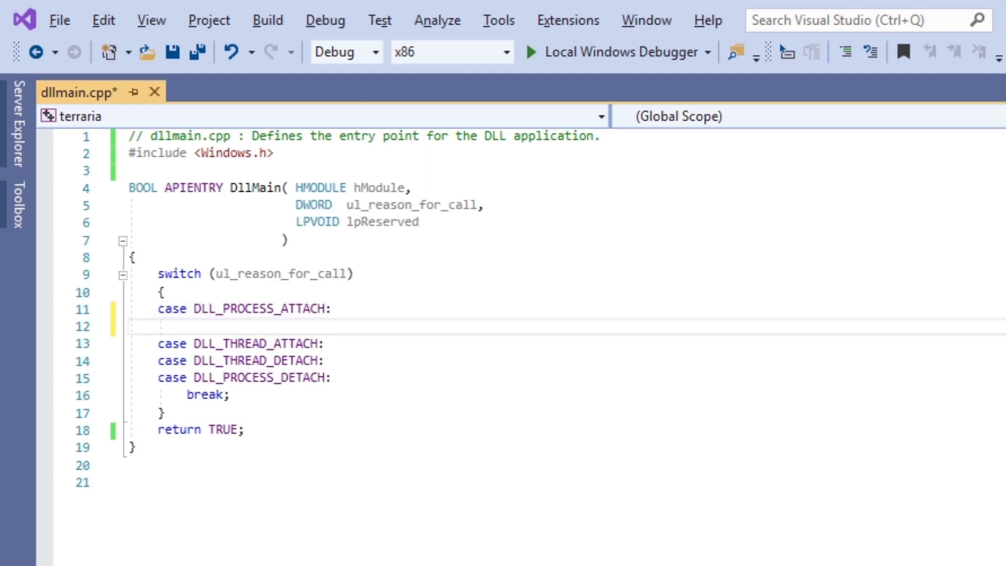
{"action": "type", "text": "CreateThread("}
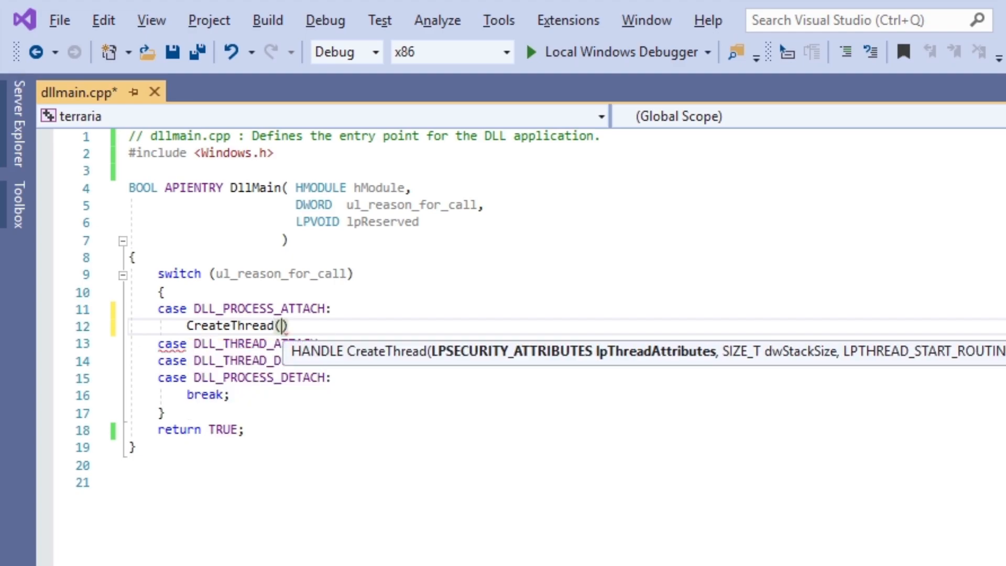
{"action": "type", "text": "NULL"}
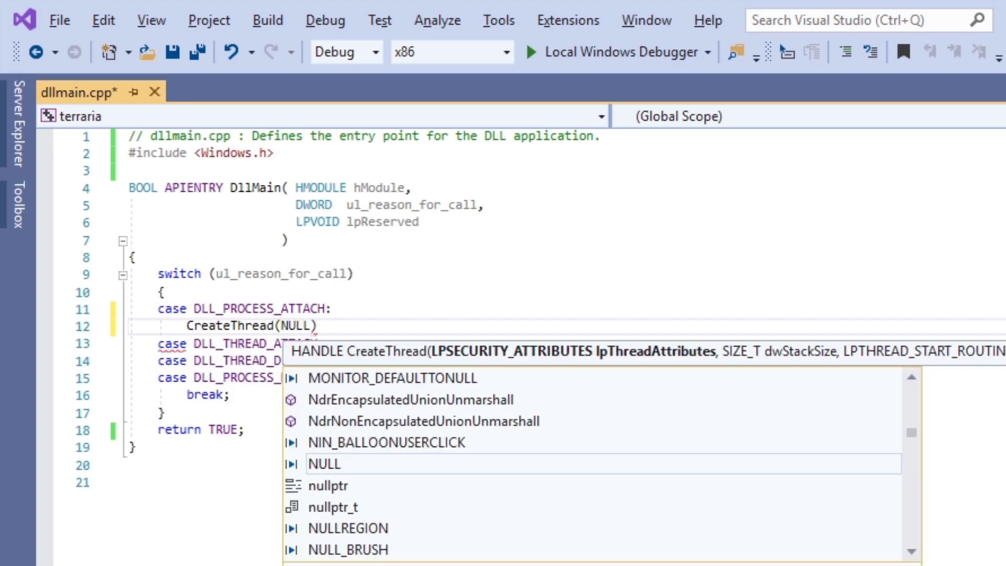
{"action": "type", "text": ",0,"}
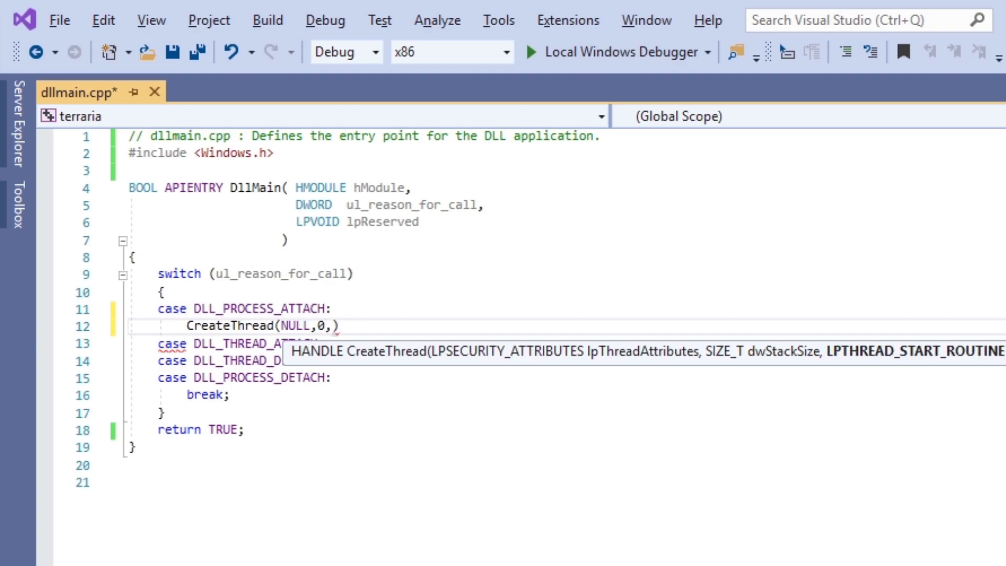
{"action": "type", "text": "(L"}
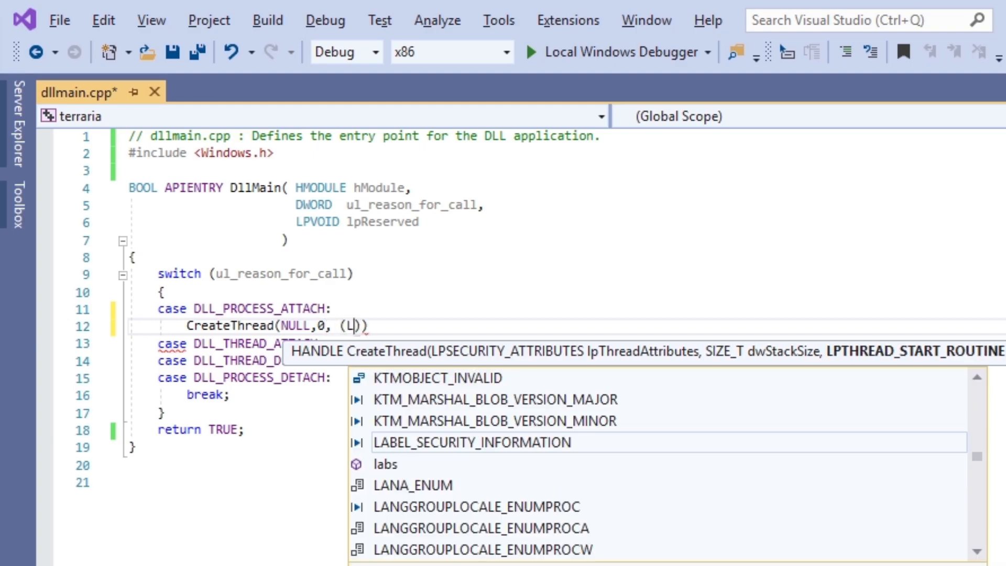
{"action": "type", "text": "PTHREAD_START_ROUTINE"}
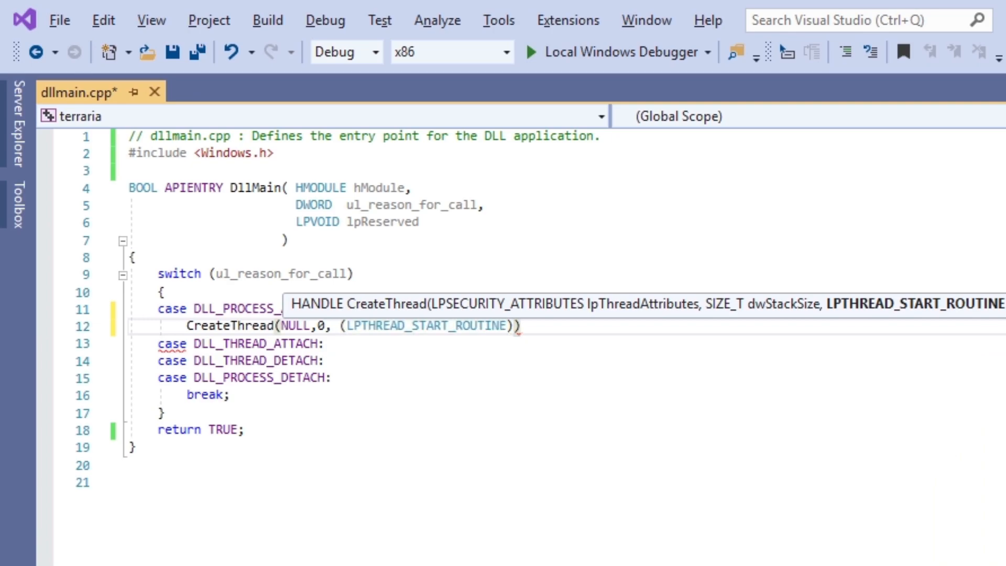
{"action": "type", "text": "Menue"}
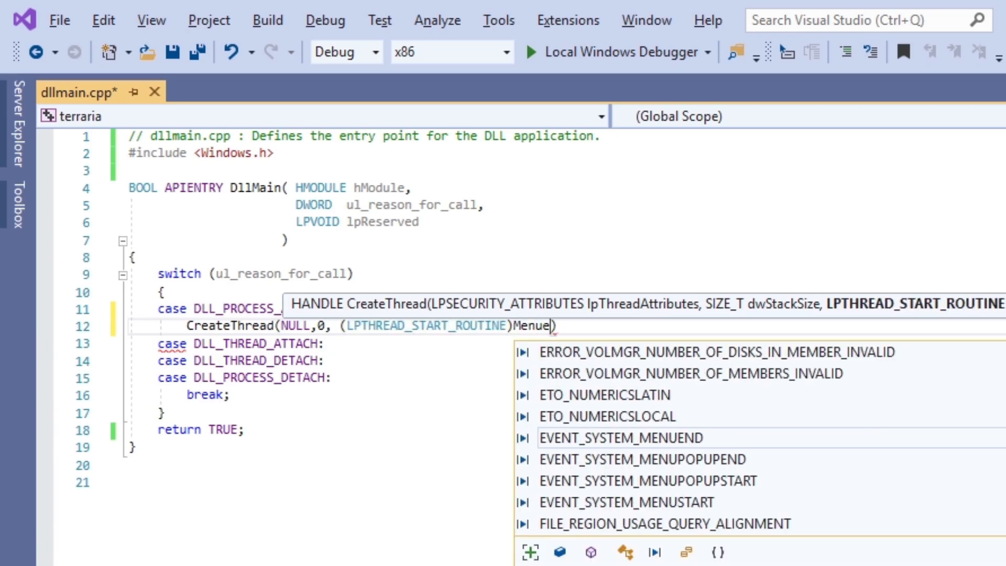
{"action": "type", "text": ",NULL, 0, NULL"}
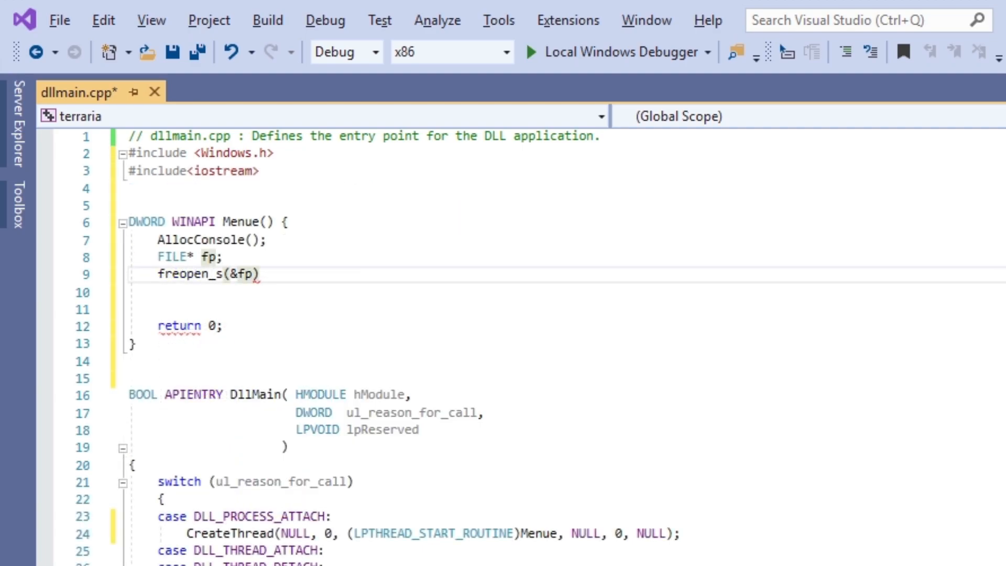
- Write Menue with freopen_s to CONOUT$, std::cout test, a Sleep(100) loop and fclose
{"action": "type", "text": ",\"CONOUT"}
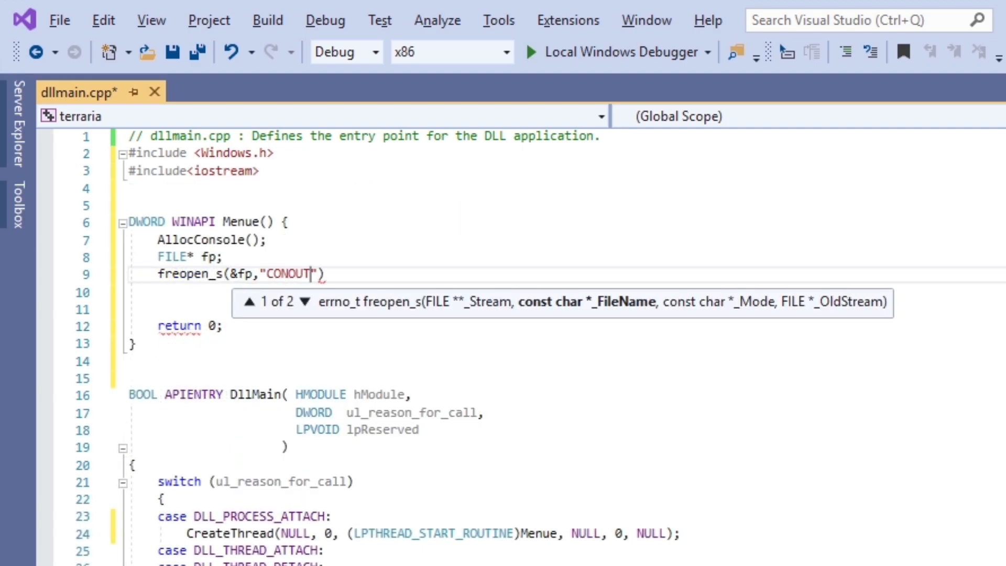
{"action": "type", "text": "$\",\"w\""}
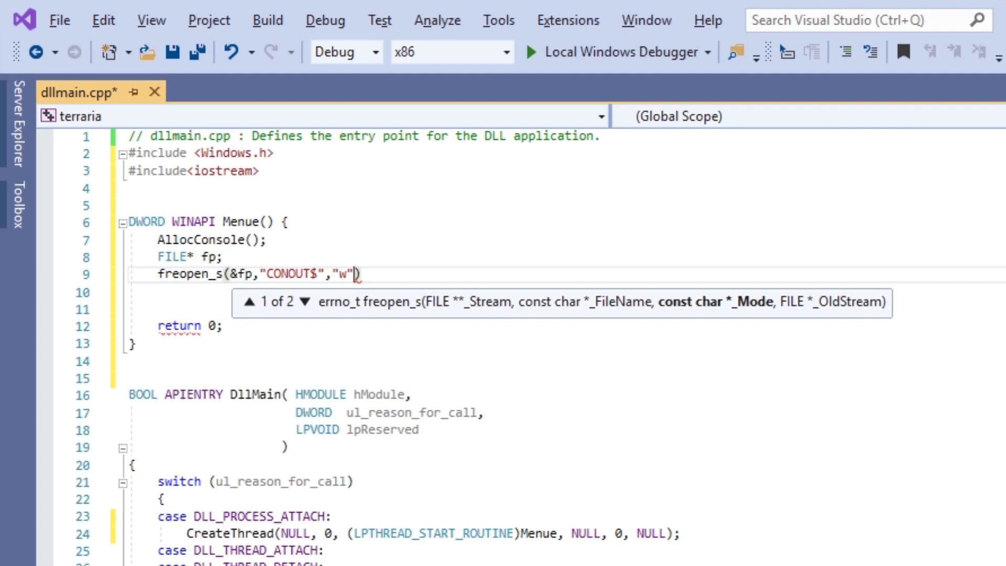
{"action": "type", "text": ", stdout); /"}
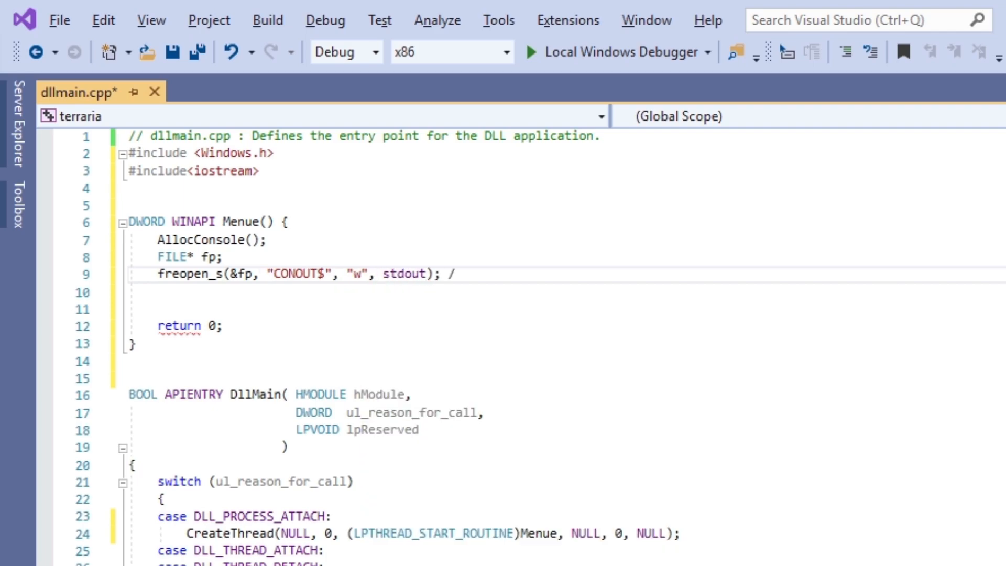
{"action": "type", "text": "std::cout << \"test\" << std::endl;"}
{"action": "type", "text": "while(1"}
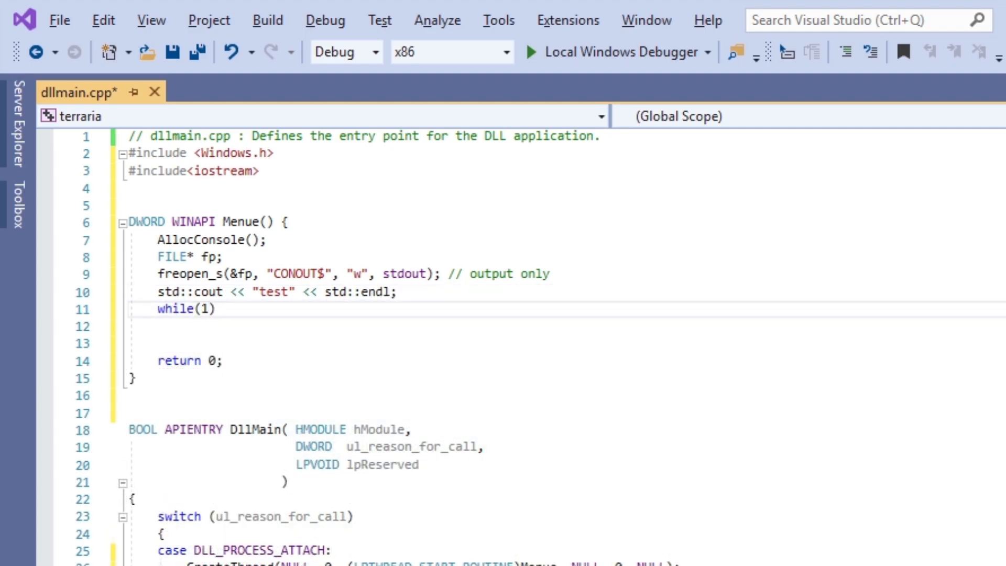
{"action": "type", "text": "sleep(100);"}
{"action": "type", "text": "if (GetAsyncKeyState(VK_NUMPAD0"}
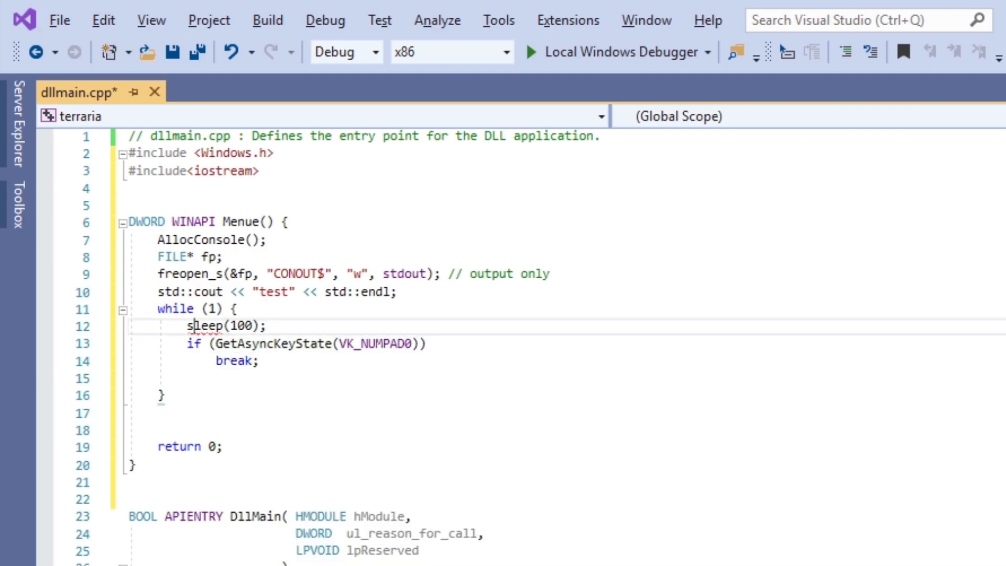
{"action": "type", "text": "fclo"}
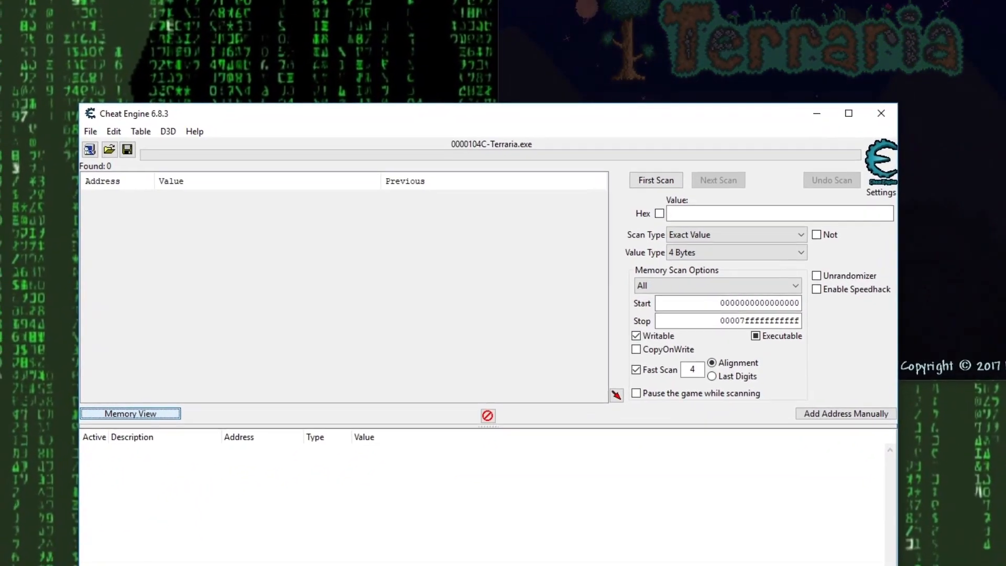
- From Memory View's Inject DLL, select terraria.dll in the Debug folder for injection
{"action": "left_click", "coordinate": [130, 413]}
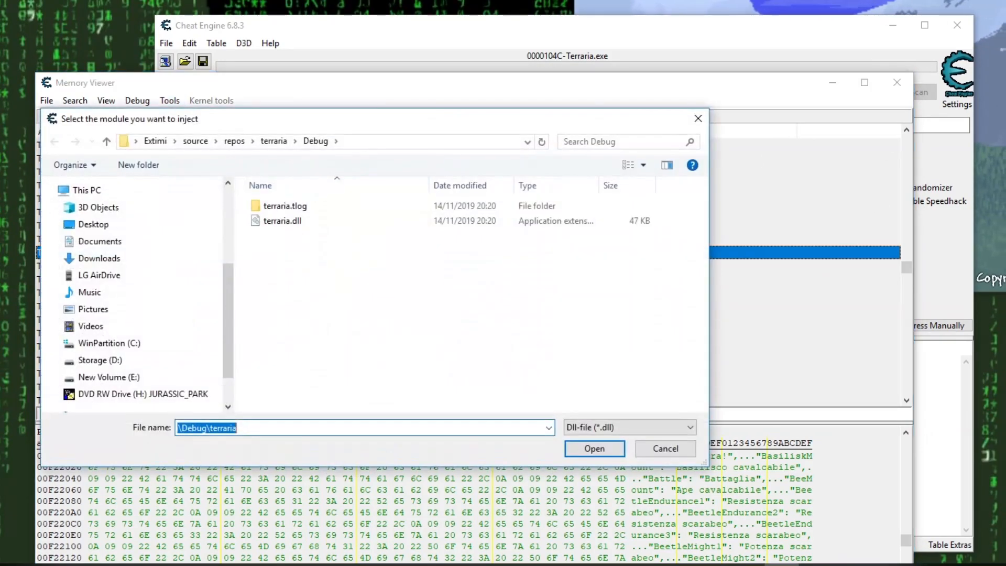
{"action": "left_click", "coordinate": [594, 447]}
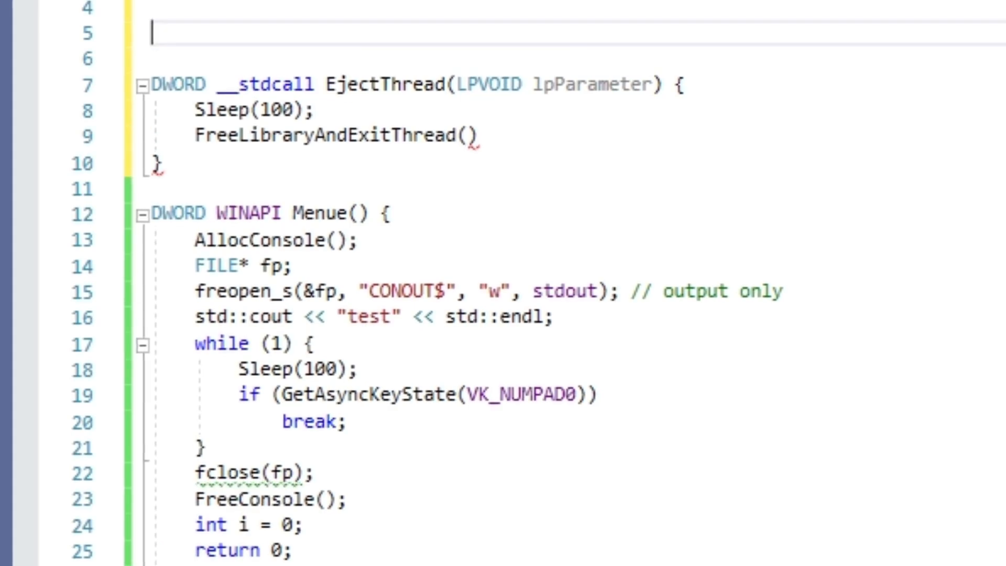
- Declare the global HMODULE and add CreateThread(0,0,EjectThread,0,0,0) in Menue
{"action": "type", "text": "HMODULE hModule;"}
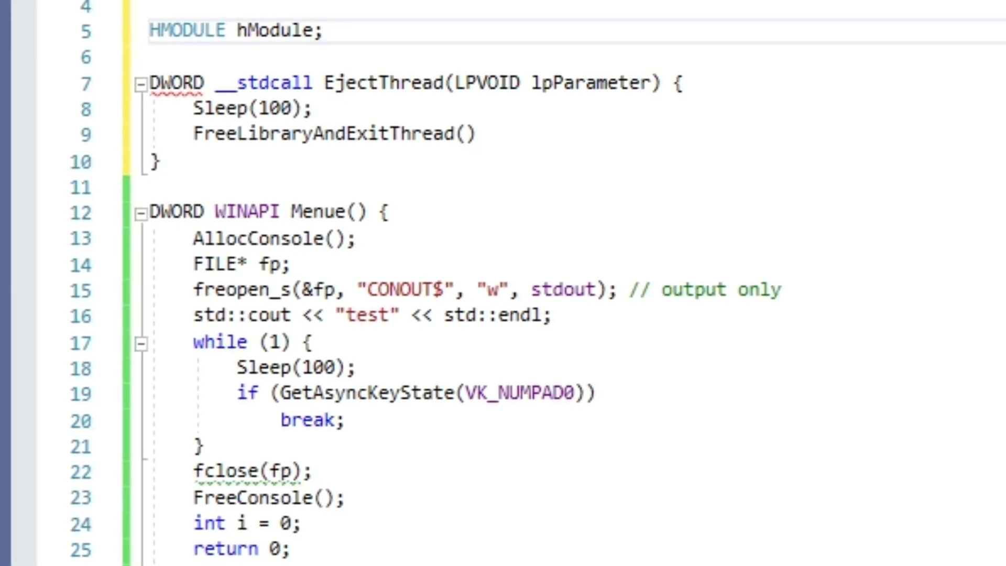
{"action": "scroll", "scroll_direction": "down", "scroll_amount": 3}
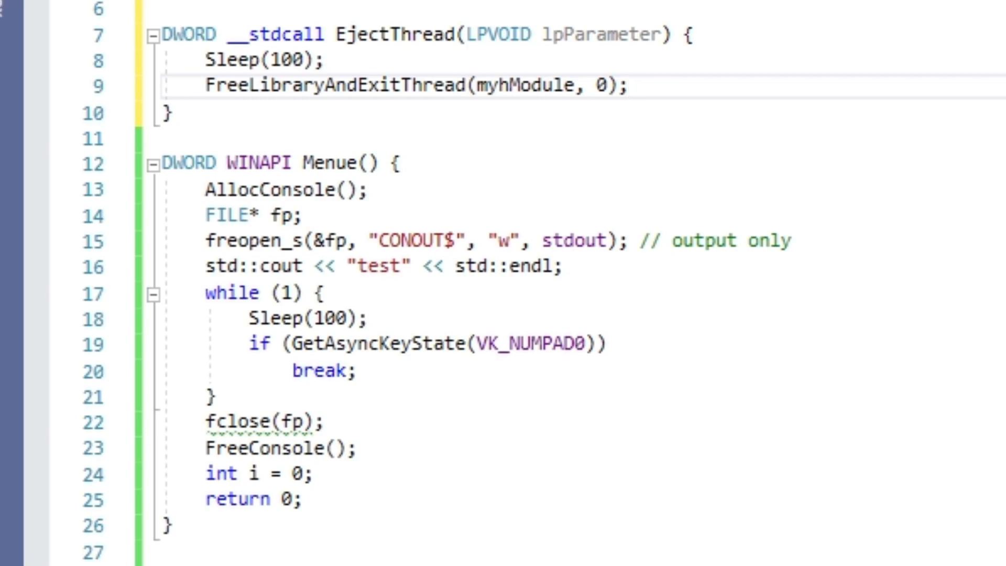
{"action": "type", "text": "CreateThread(0,0,E"}
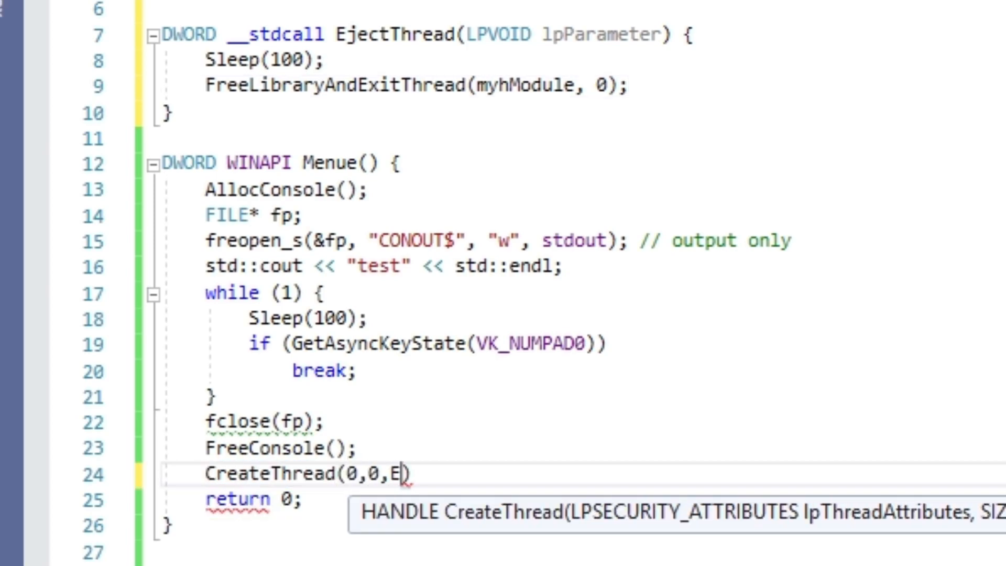
{"action": "type", "text": "jectThread,0,0,0"}
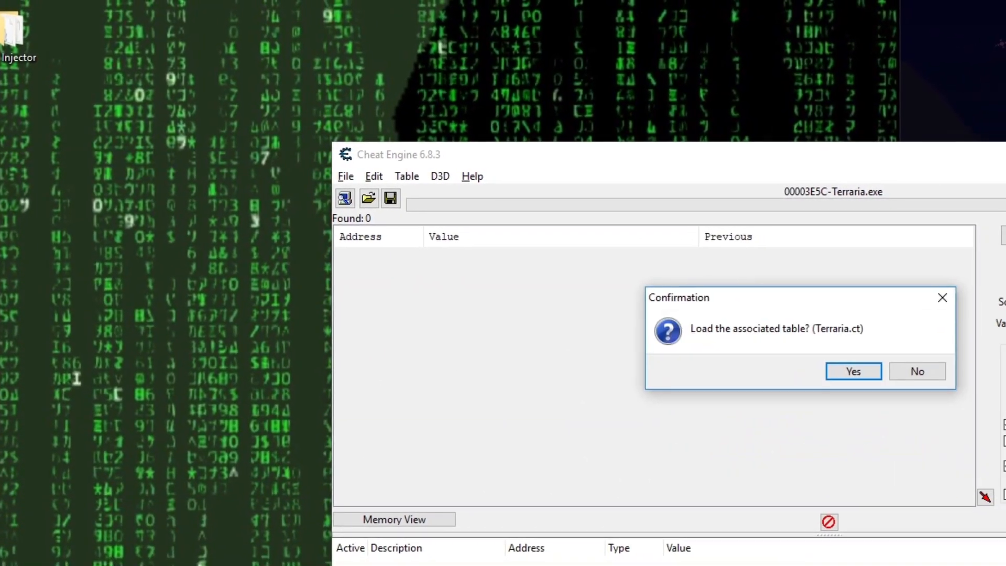
- Dismiss the load-table prompt and select the rebuilt terraria.dll to inject
{"action": "left_click", "coordinate": [854, 371]}
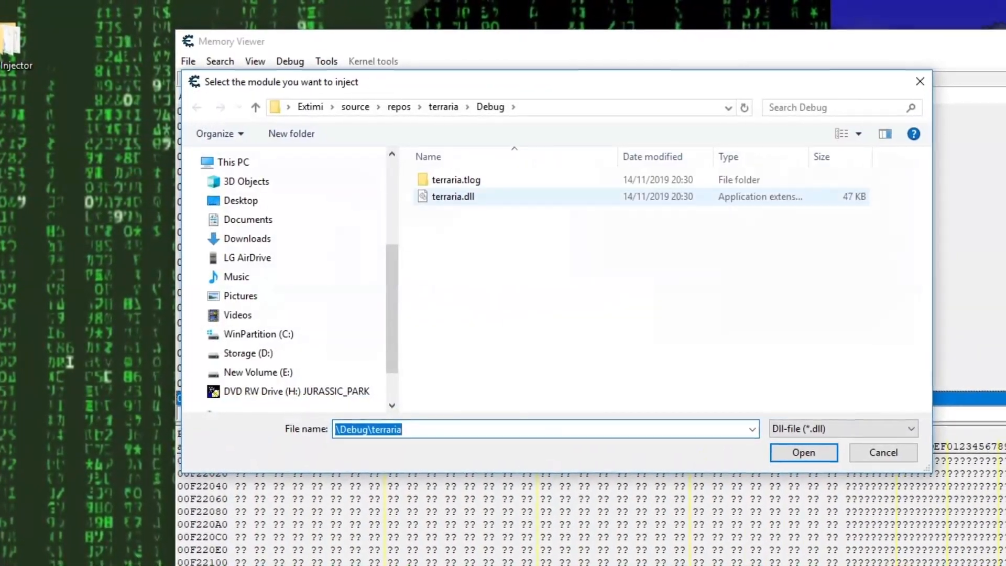
{"action": "left_click", "coordinate": [803, 452]}
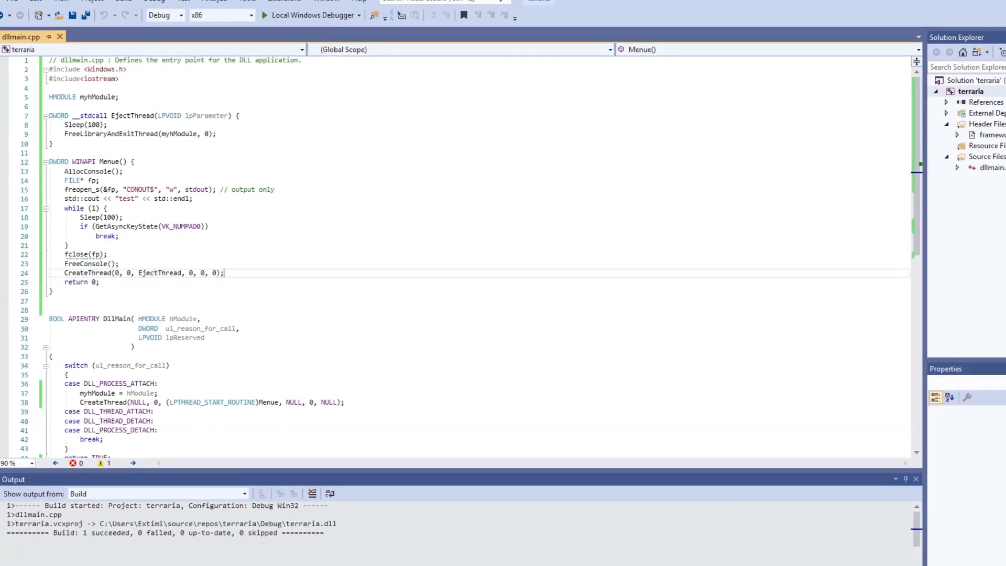
- Declare int i = 0 in Menue after the EjectThread CreateThread call, before return 0
{"action": "type", "text": "int i = 0"}
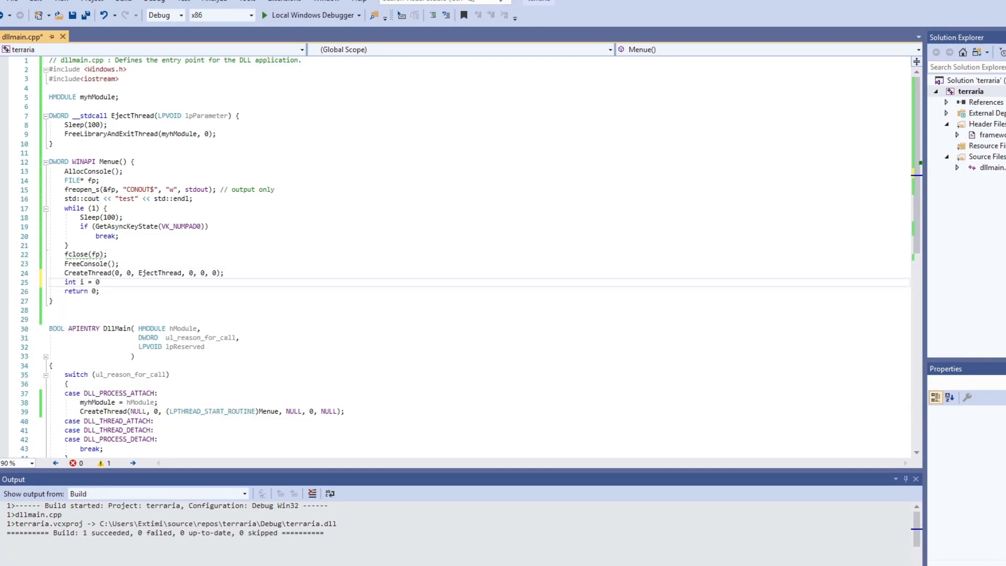